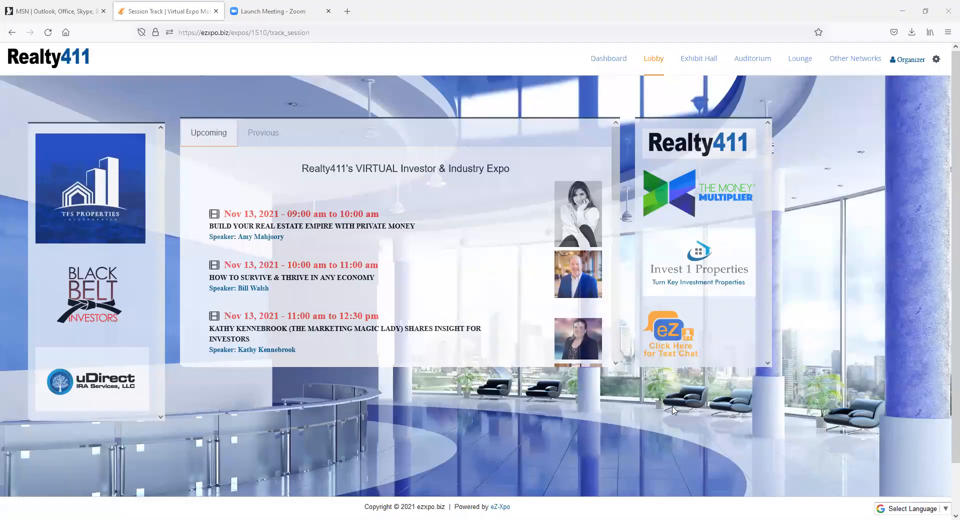
{"action": "mouse_move", "coordinate": [695, 429]}
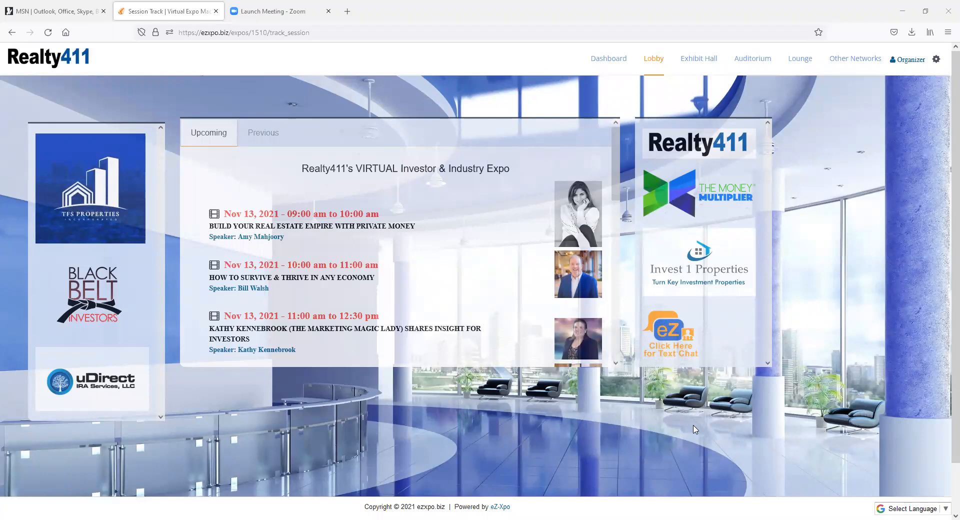
{"action": "mouse_move", "coordinate": [474, 281]}
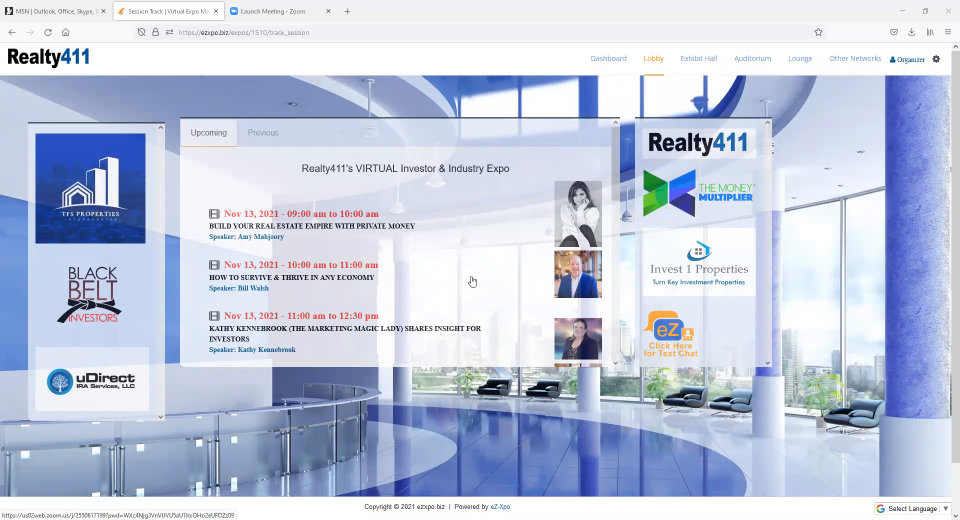
{"action": "mouse_move", "coordinate": [495, 278]}
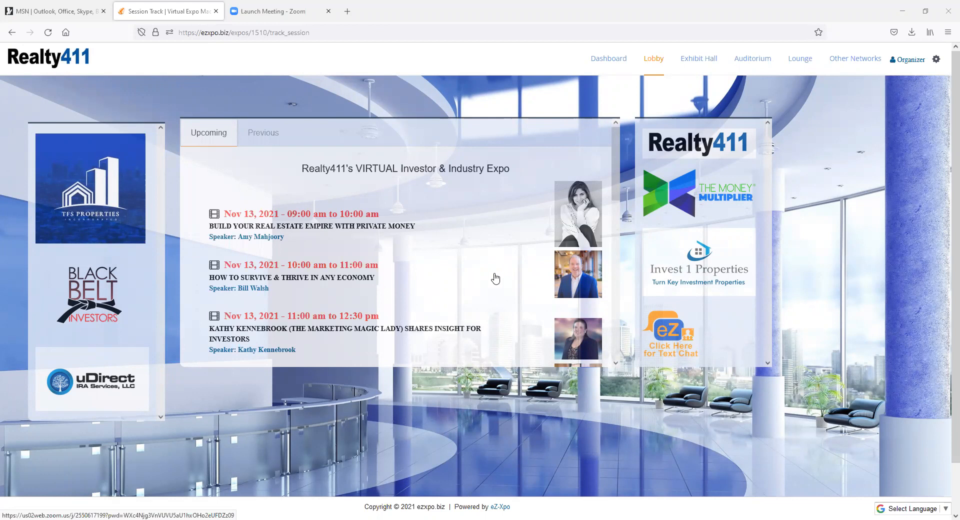
Scroll through the Upcoming sessions list to the Nov 14 talks, then back to the top.
{"action": "scroll", "scroll_direction": "down", "scroll_amount": 3}
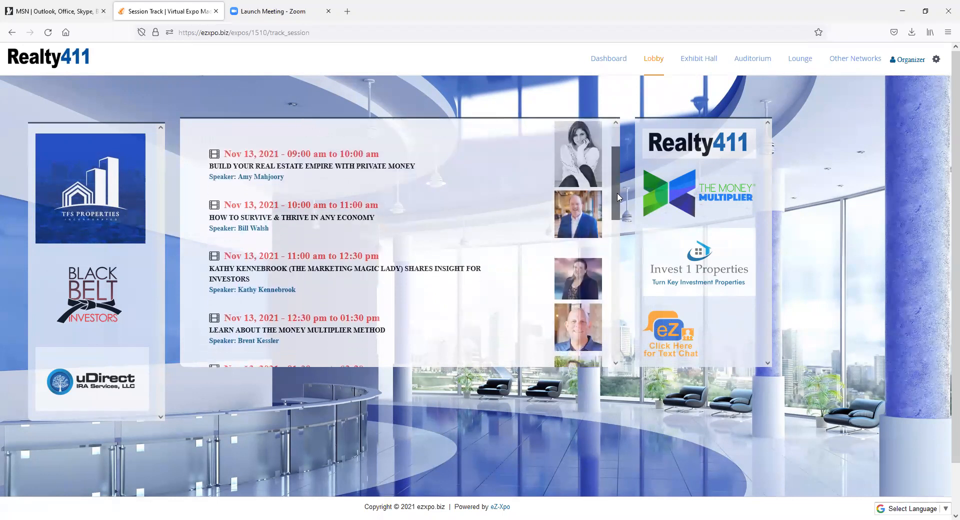
{"action": "scroll", "scroll_direction": "down", "scroll_amount": 3}
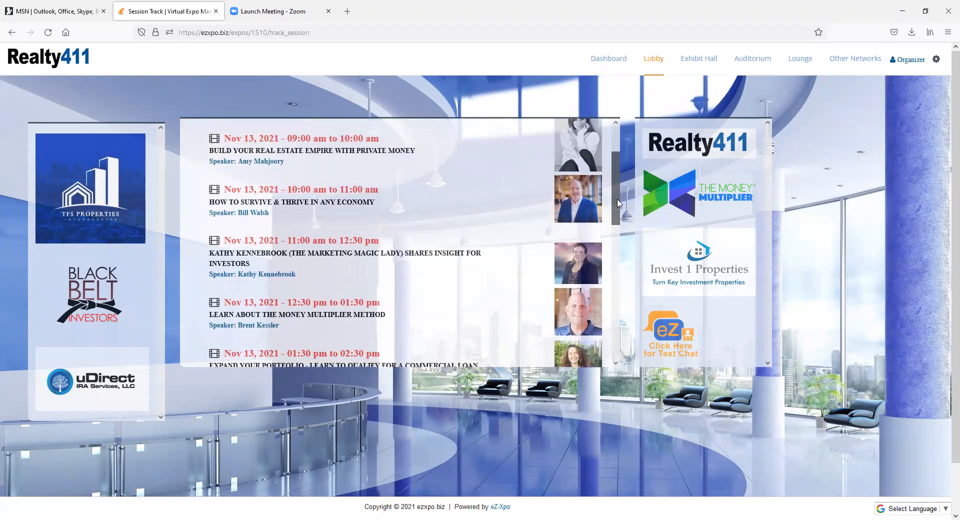
{"action": "scroll", "scroll_direction": "down", "scroll_amount": 3}
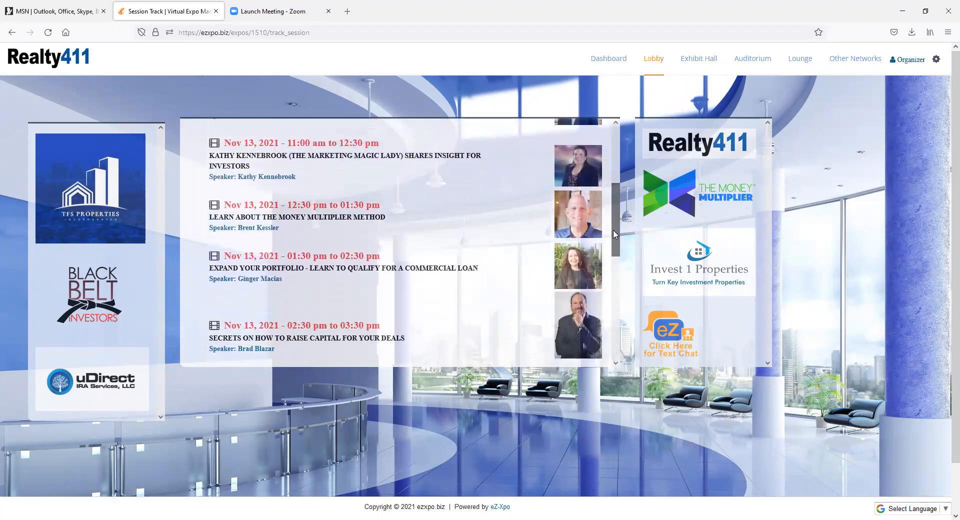
{"action": "scroll", "scroll_direction": "down", "scroll_amount": 3}
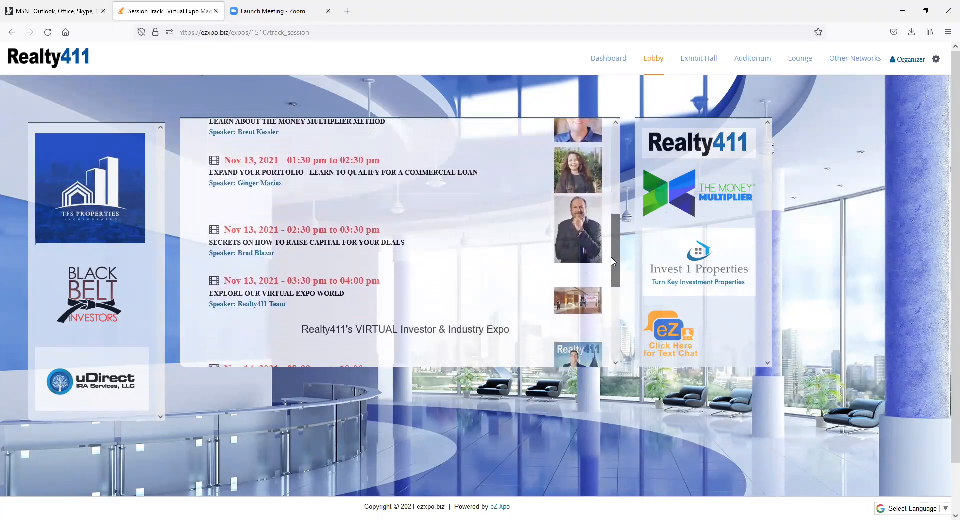
{"action": "scroll", "scroll_direction": "down", "scroll_amount": 3}
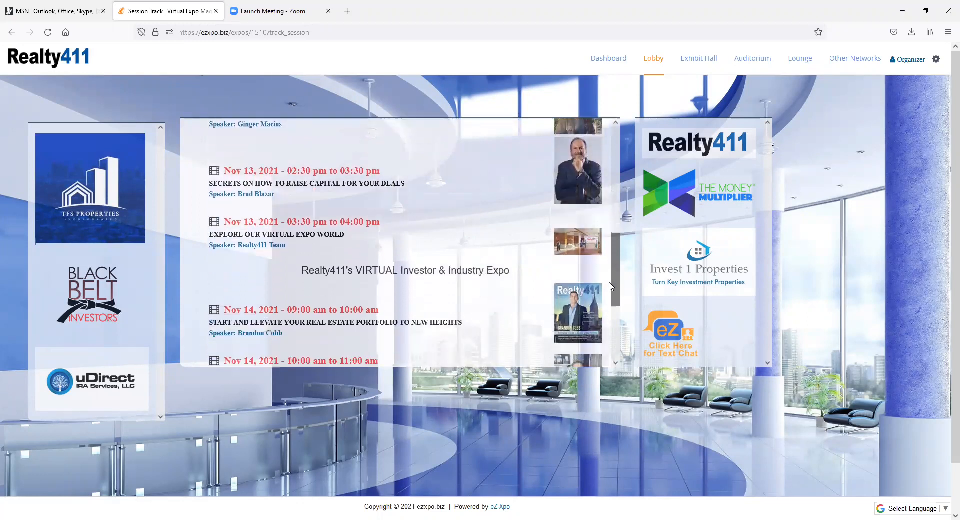
{"action": "scroll", "scroll_direction": "down", "scroll_amount": 3}
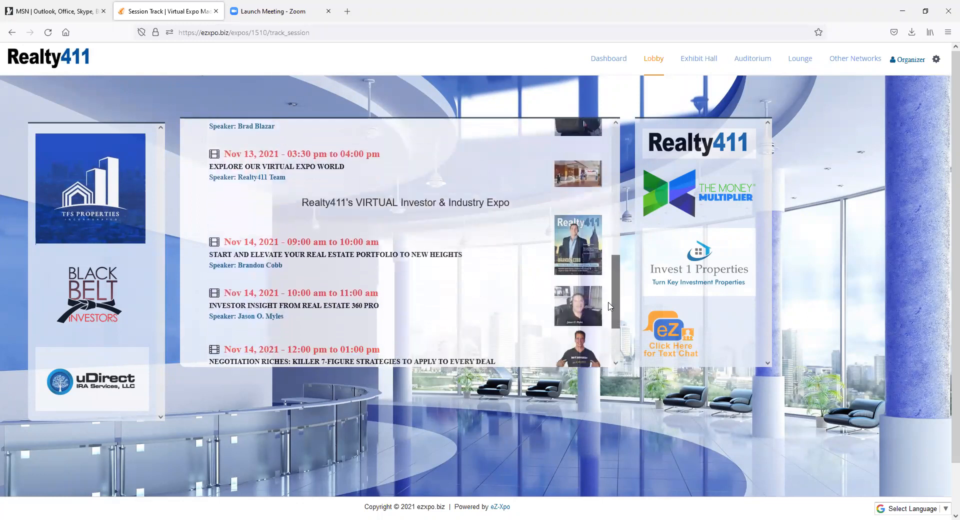
{"action": "scroll", "scroll_direction": "down", "scroll_amount": 3}
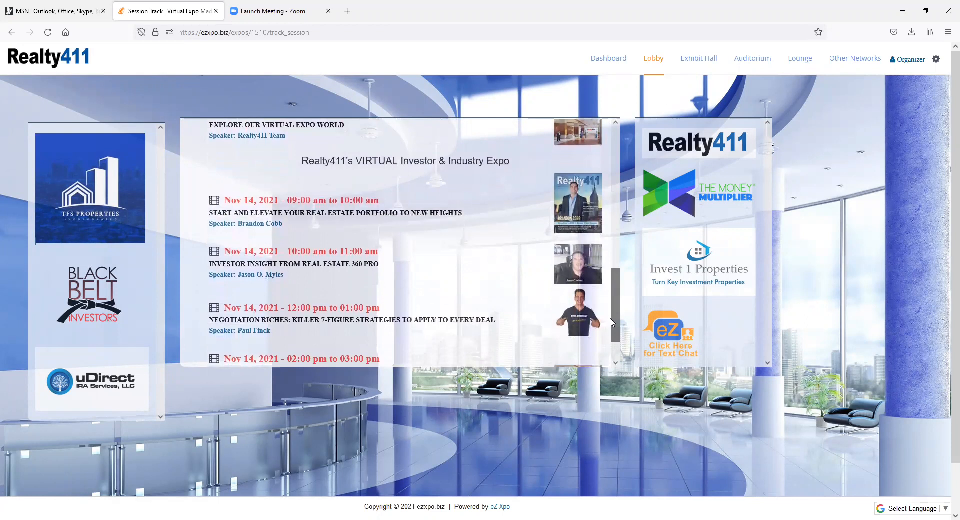
{"action": "scroll", "scroll_direction": "down", "scroll_amount": 3}
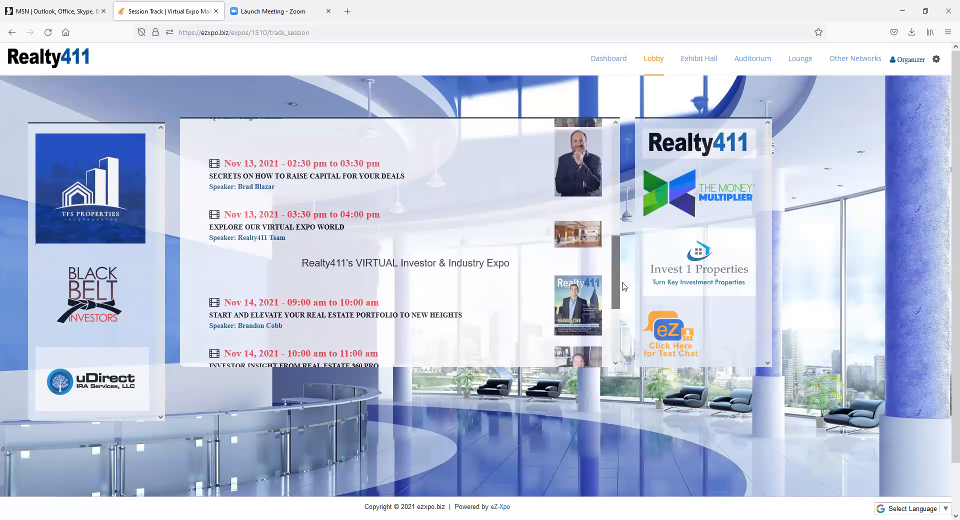
{"action": "scroll", "scroll_direction": "up", "scroll_amount": 3}
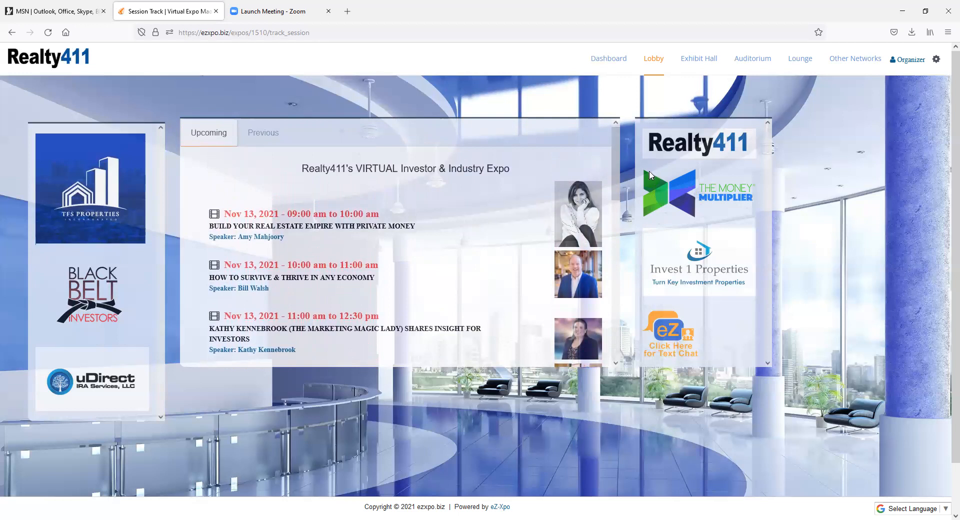
{"action": "mouse_move", "coordinate": [699, 58]}
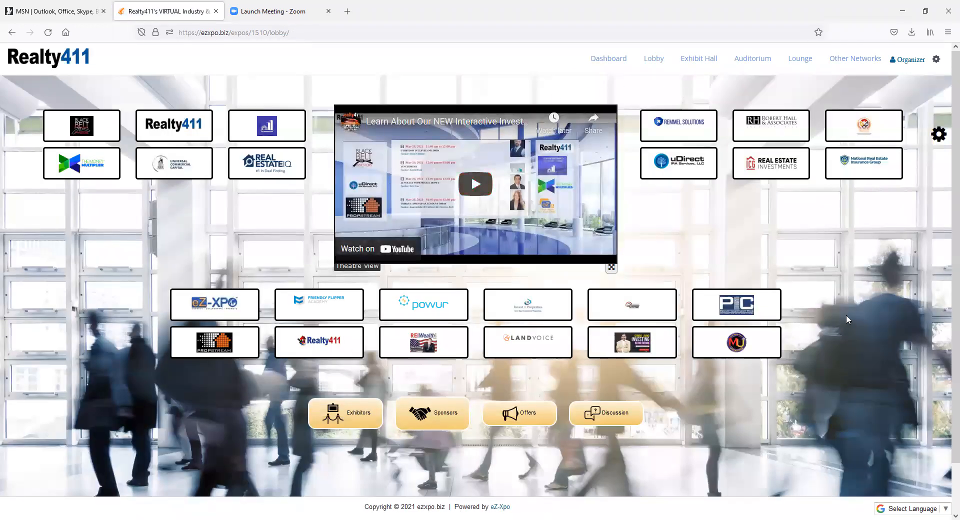
{"action": "mouse_move", "coordinate": [905, 223]}
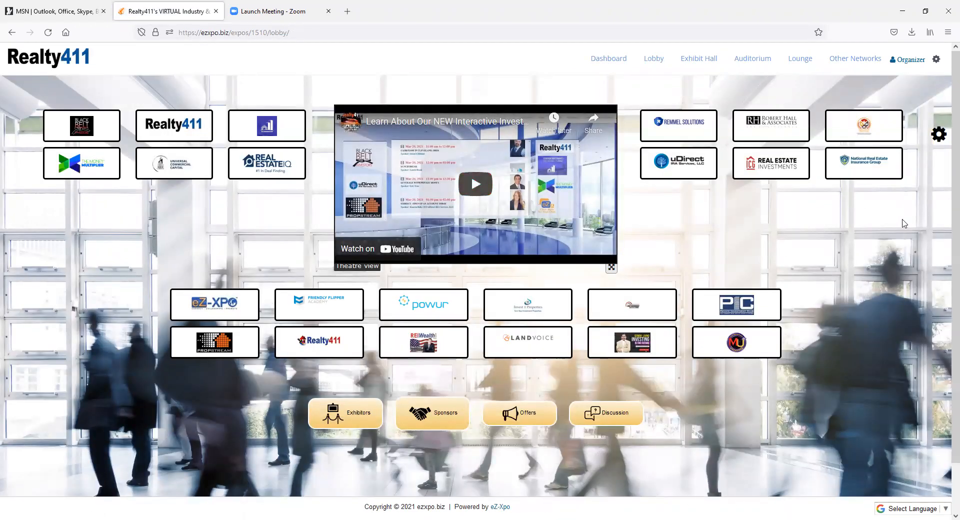
{"action": "mouse_move", "coordinate": [667, 241]}
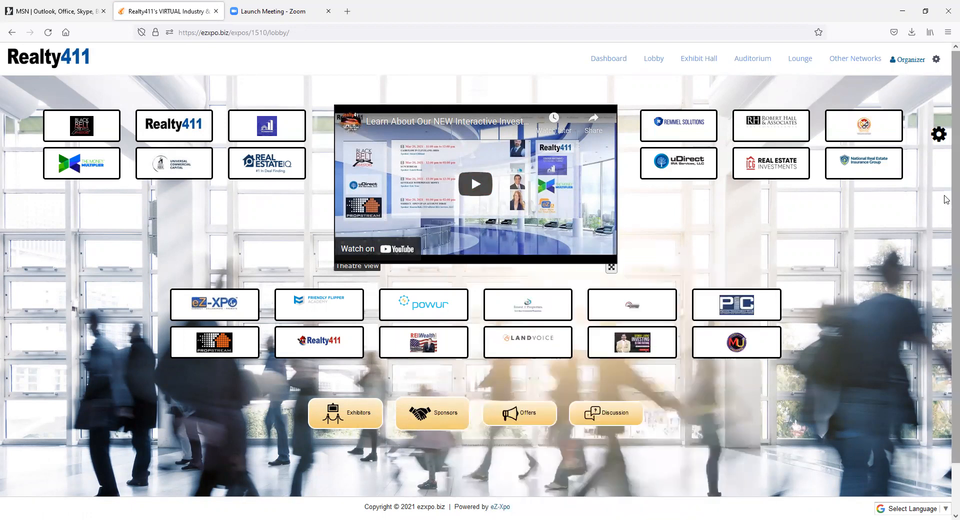
{"action": "mouse_move", "coordinate": [435, 228]}
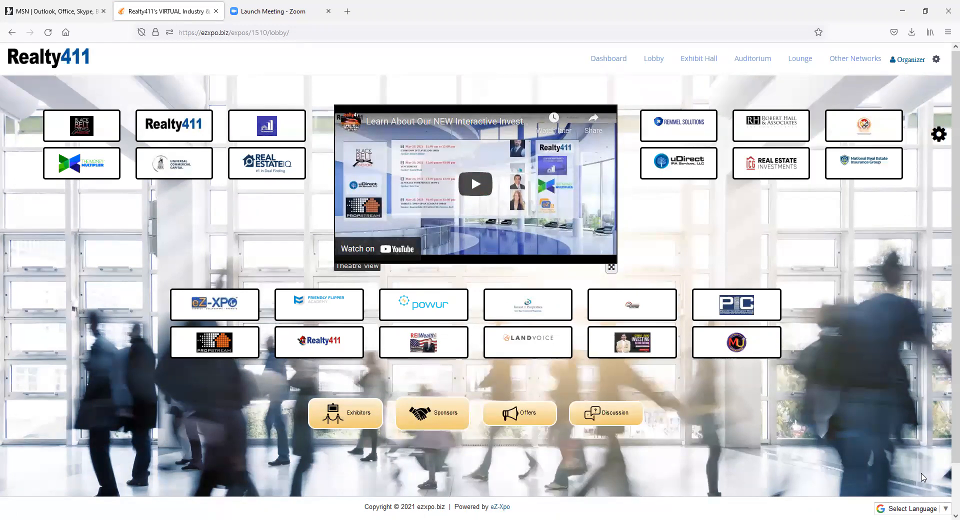
{"action": "mouse_move", "coordinate": [914, 444]}
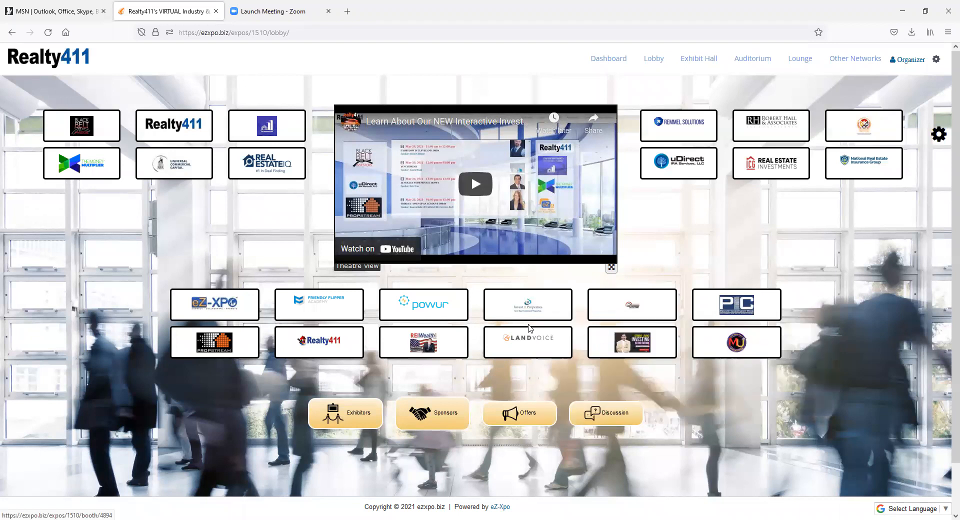
{"action": "mouse_move", "coordinate": [527, 342]}
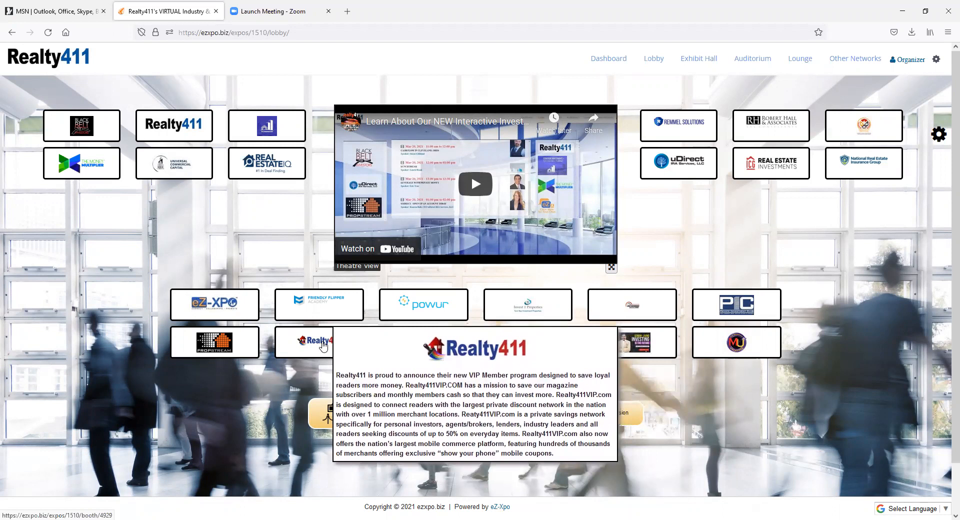
{"action": "mouse_move", "coordinate": [587, 67]}
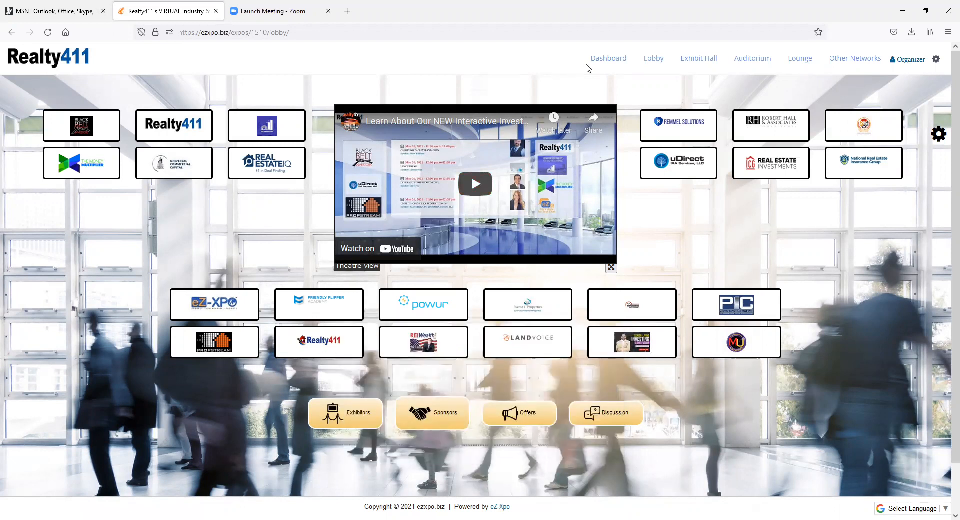
Go to the Auditorium stage showing the Brad Blazar video and its playlist.
{"action": "left_click", "coordinate": [752, 58]}
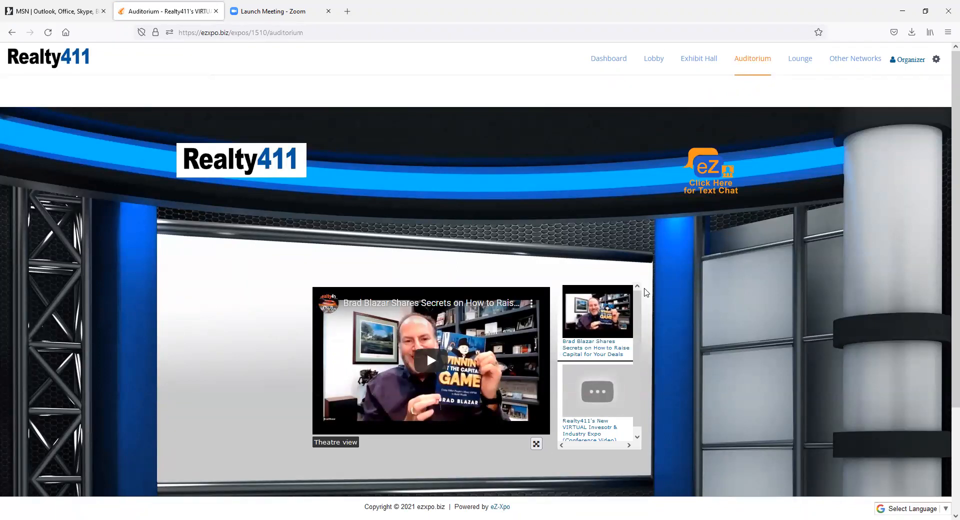
{"action": "mouse_move", "coordinate": [562, 340]}
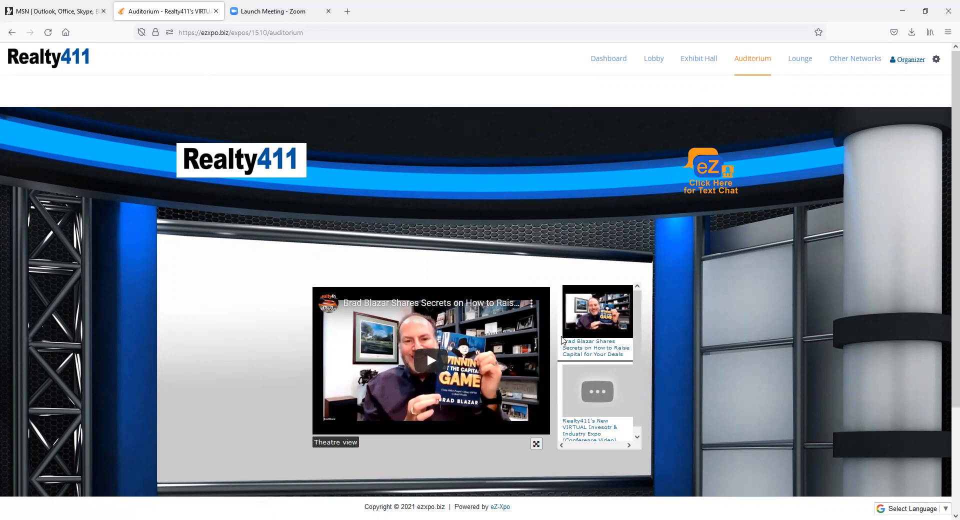
{"action": "mouse_move", "coordinate": [678, 372]}
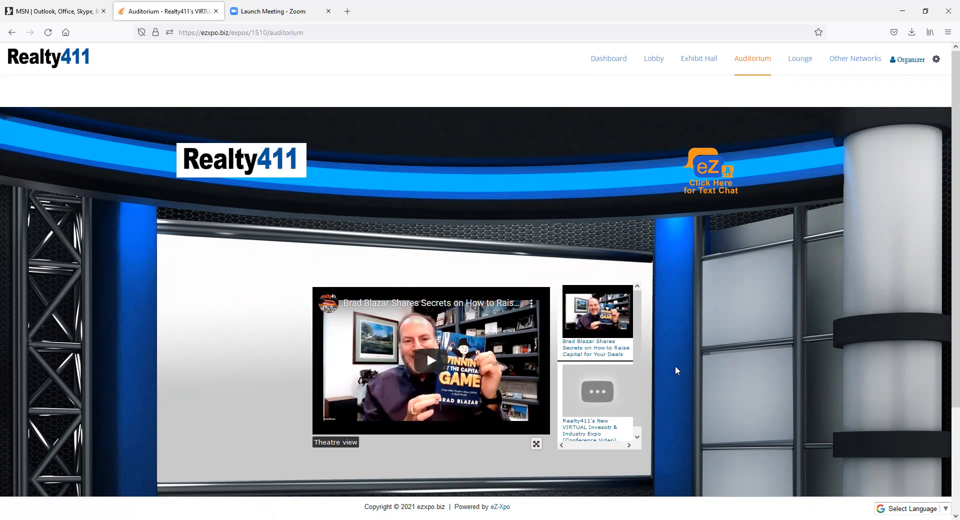
{"action": "mouse_move", "coordinate": [198, 317]}
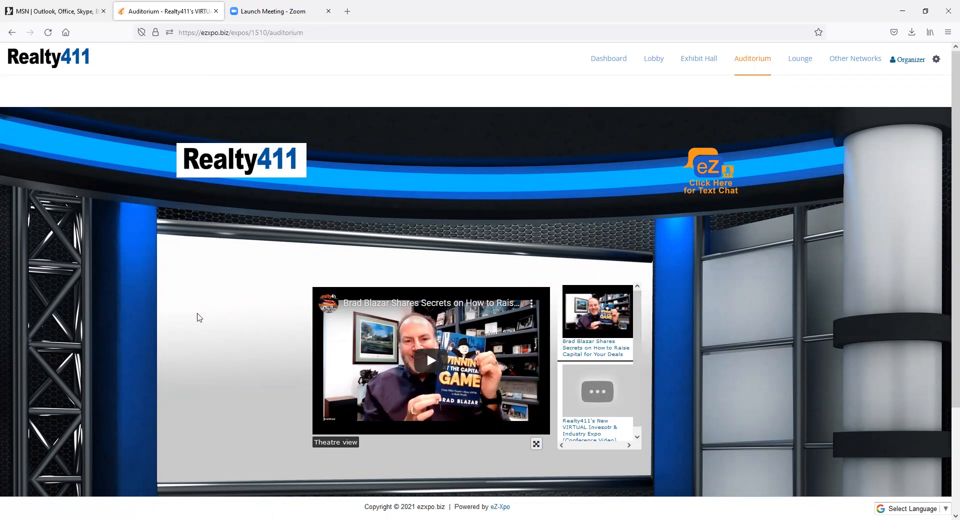
{"action": "scroll", "scroll_direction": "down", "scroll_amount": 3}
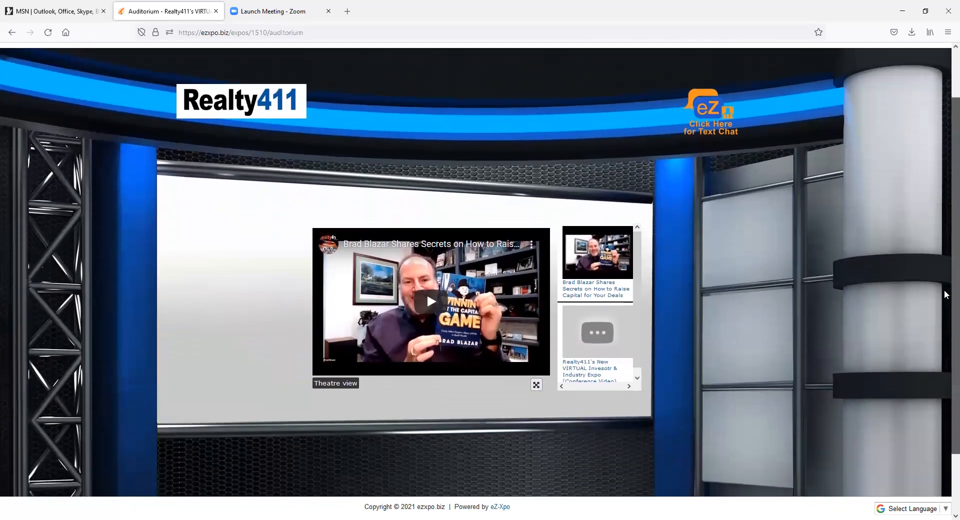
{"action": "scroll", "scroll_direction": "down", "scroll_amount": 3}
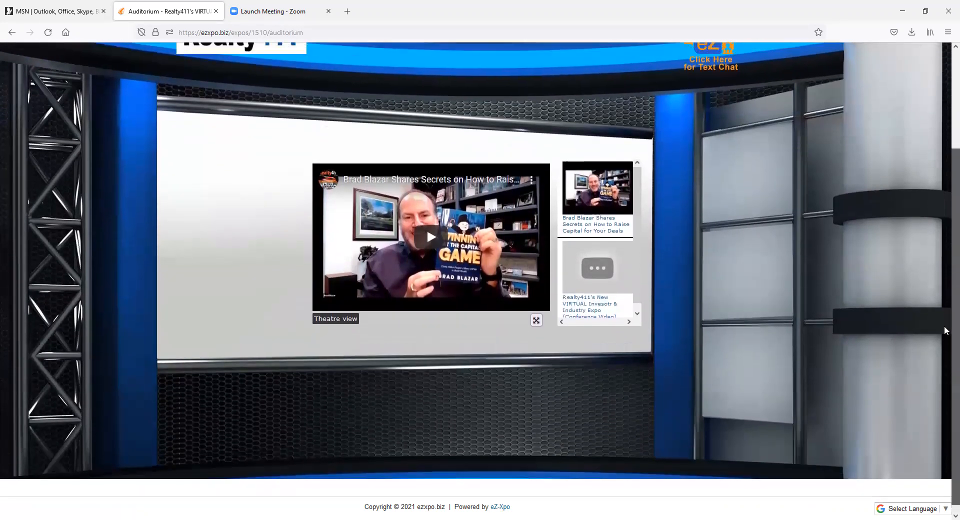
{"action": "scroll", "scroll_direction": "up", "scroll_amount": 3}
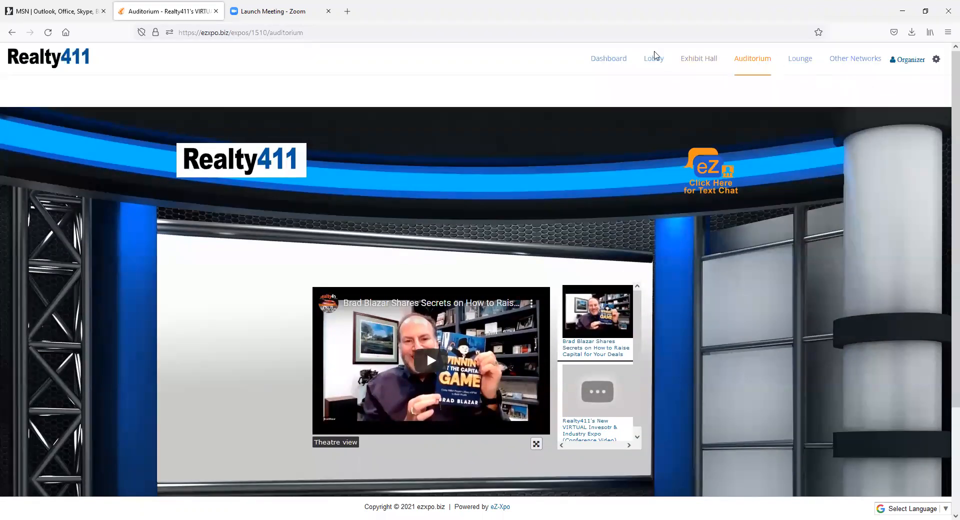
{"action": "mouse_move", "coordinate": [654, 58]}
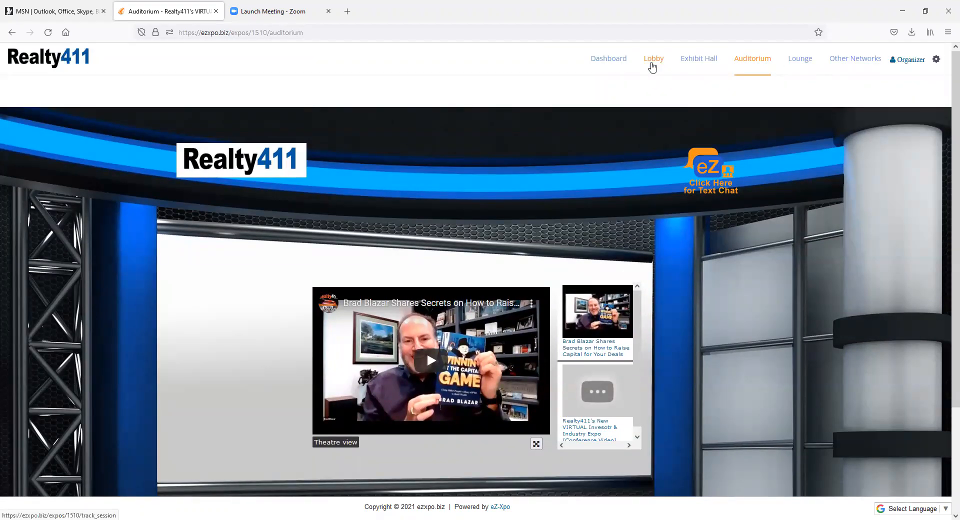
{"action": "mouse_move", "coordinate": [652, 64]}
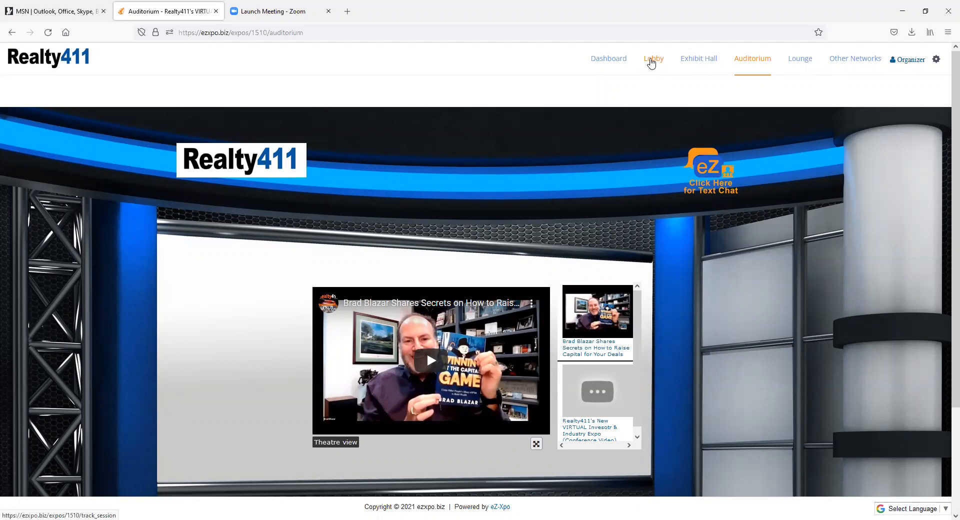
Return to the Lobby session schedule, then head to the networking Lounge.
{"action": "left_click", "coordinate": [653, 58]}
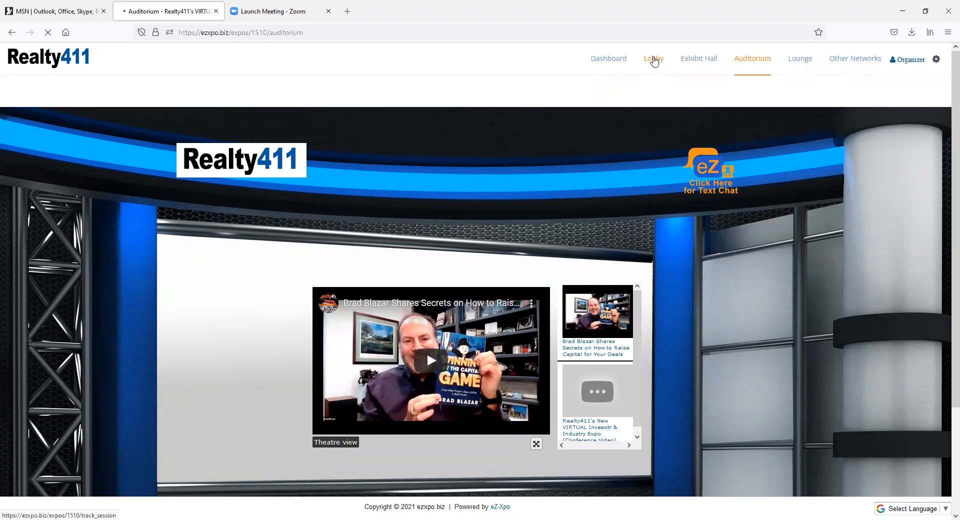
{"action": "left_click", "coordinate": [653, 58]}
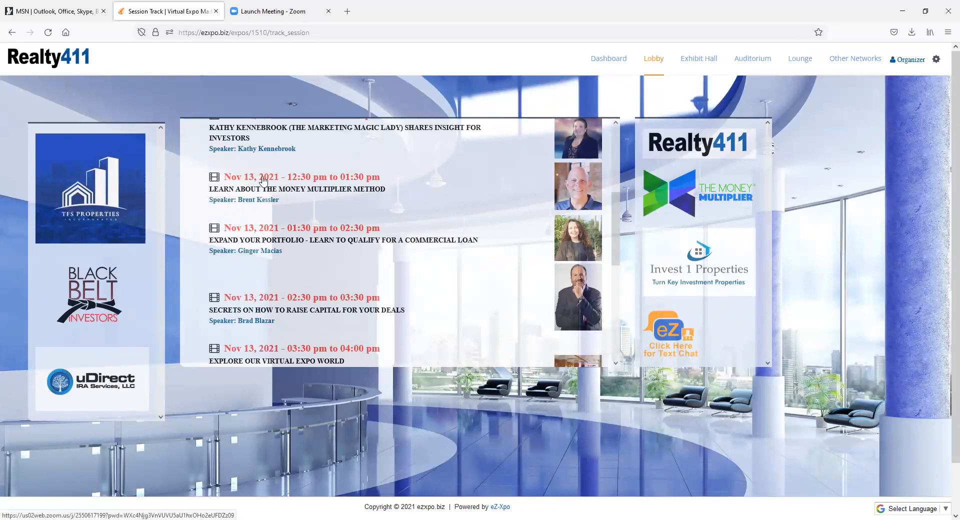
{"action": "mouse_move", "coordinate": [318, 233]}
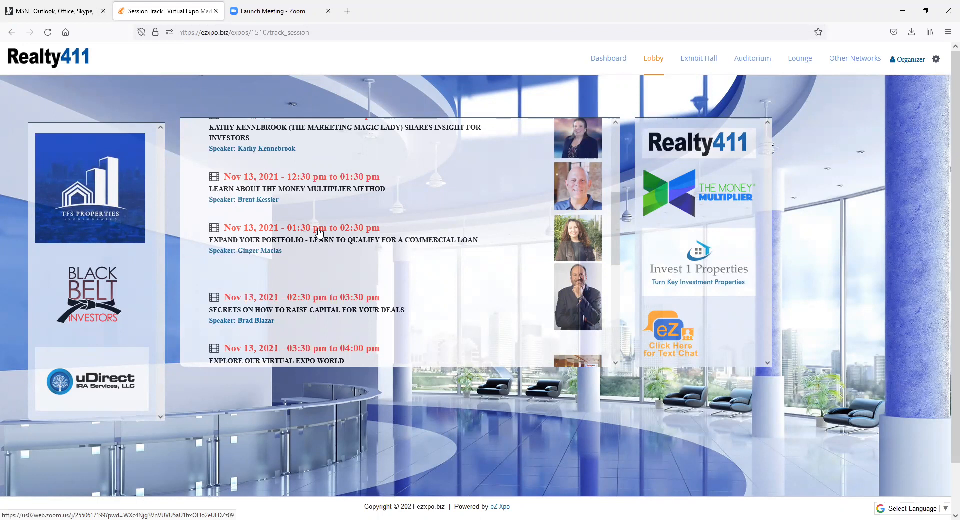
{"action": "mouse_move", "coordinate": [390, 265]}
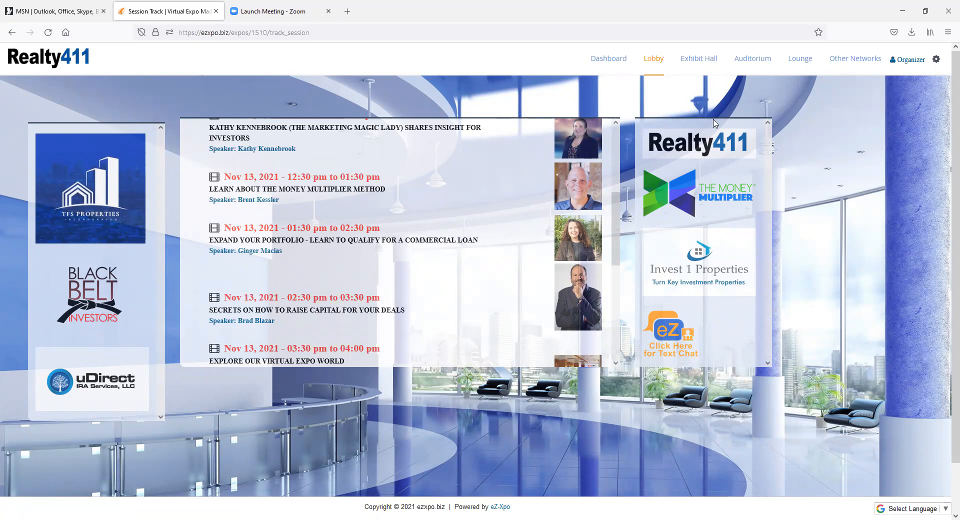
{"action": "left_click", "coordinate": [800, 58]}
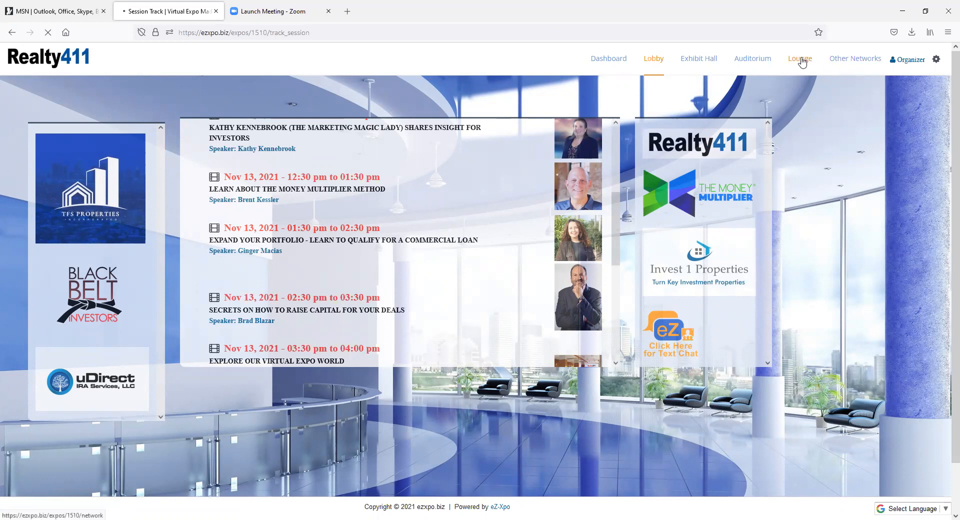
Enter the Network Lounge with the Realty411 banner and tweet activity feed.
{"action": "left_click", "coordinate": [801, 58]}
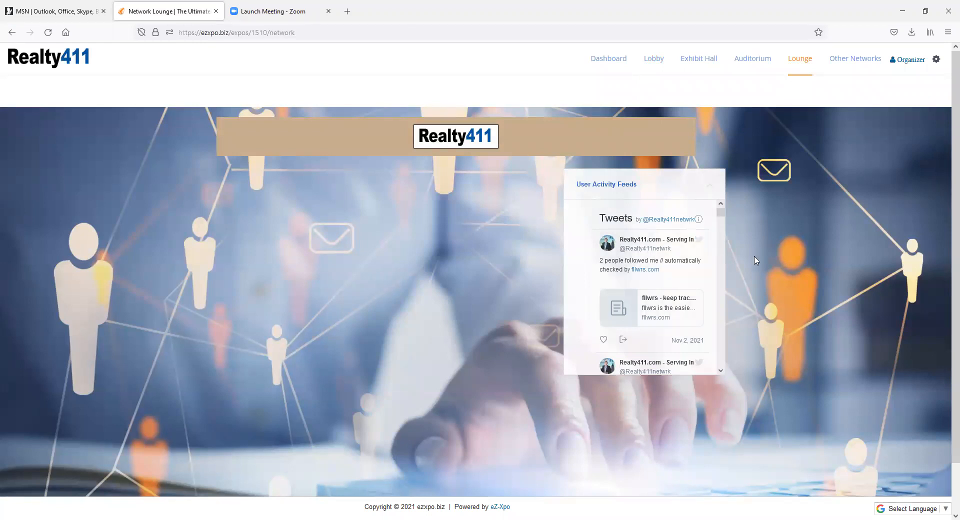
{"action": "mouse_move", "coordinate": [874, 340]}
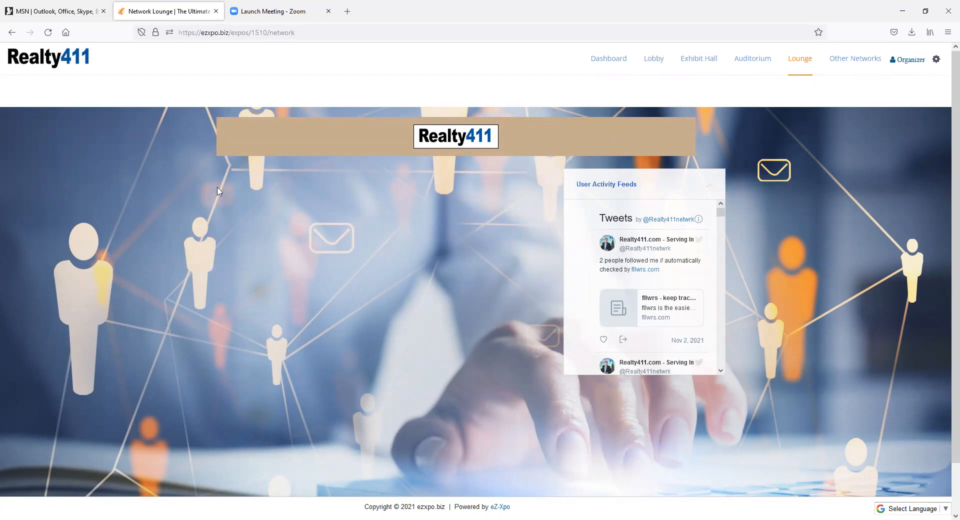
{"action": "mouse_move", "coordinate": [692, 249]}
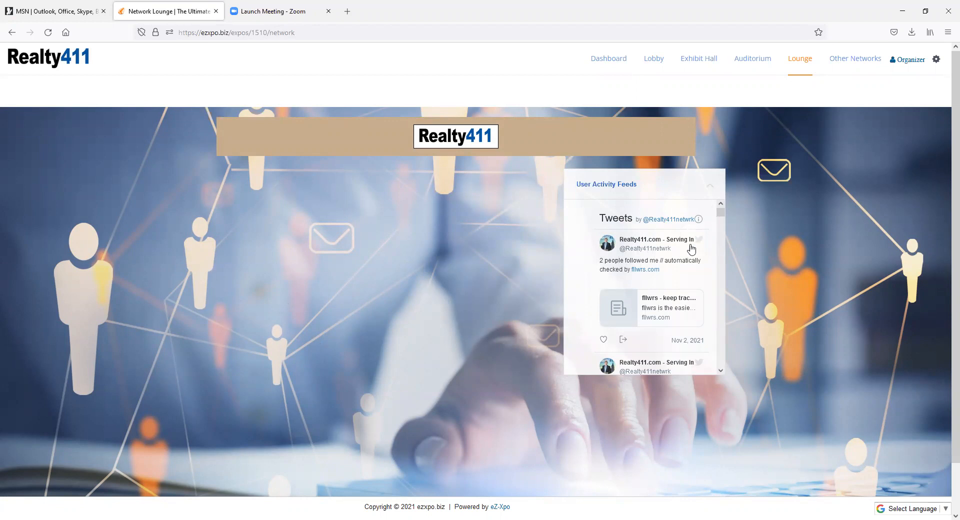
Pass through the Auditorium and Lobby, then enter the Main Hall from Exhibit Hall.
{"action": "left_click", "coordinate": [752, 58]}
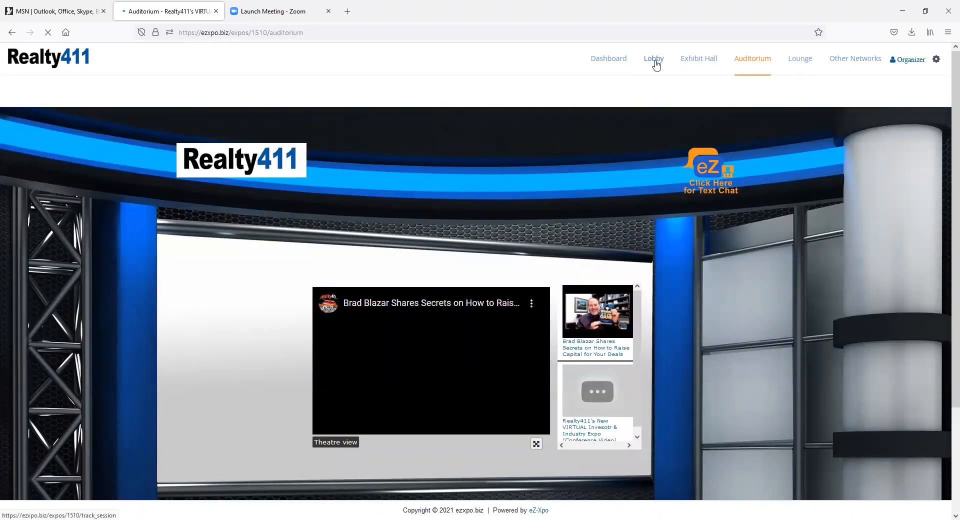
{"action": "left_click", "coordinate": [653, 58]}
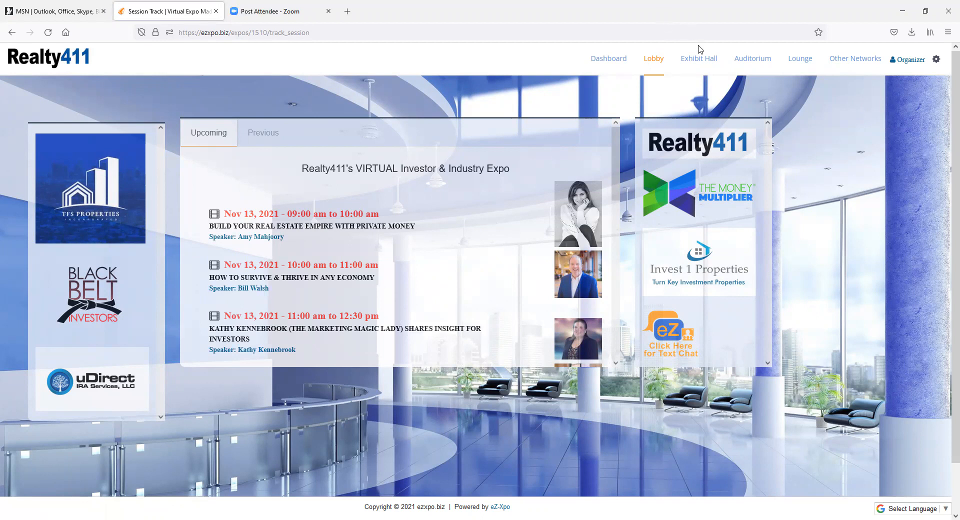
{"action": "left_click", "coordinate": [698, 58]}
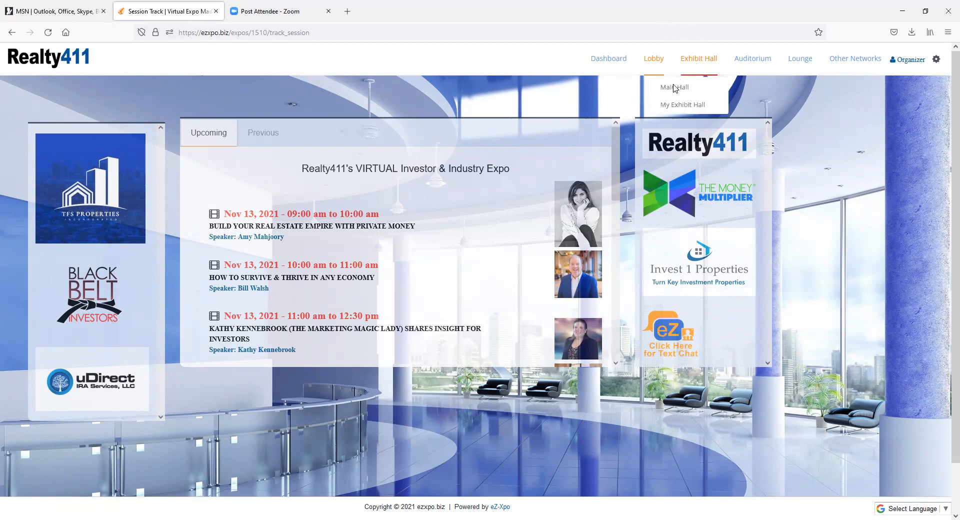
{"action": "left_click", "coordinate": [653, 58]}
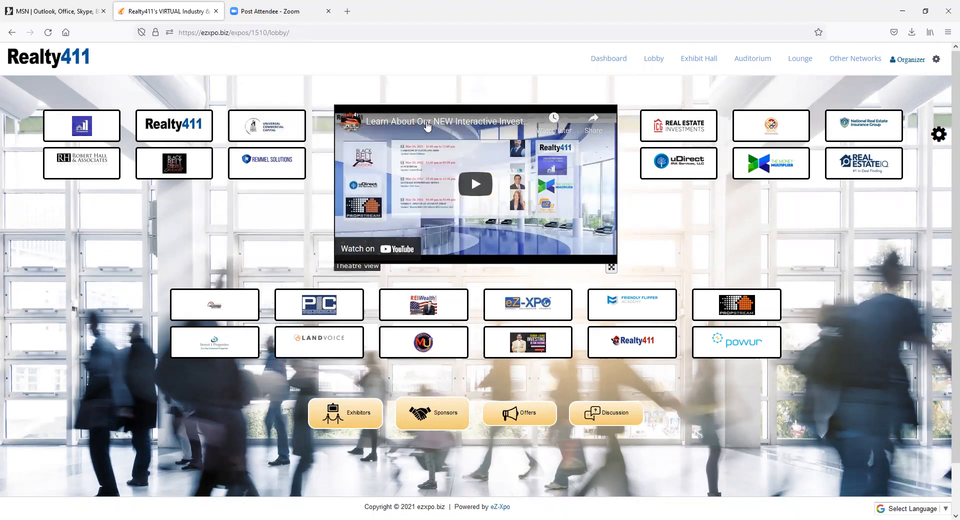
{"action": "mouse_move", "coordinate": [239, 239]}
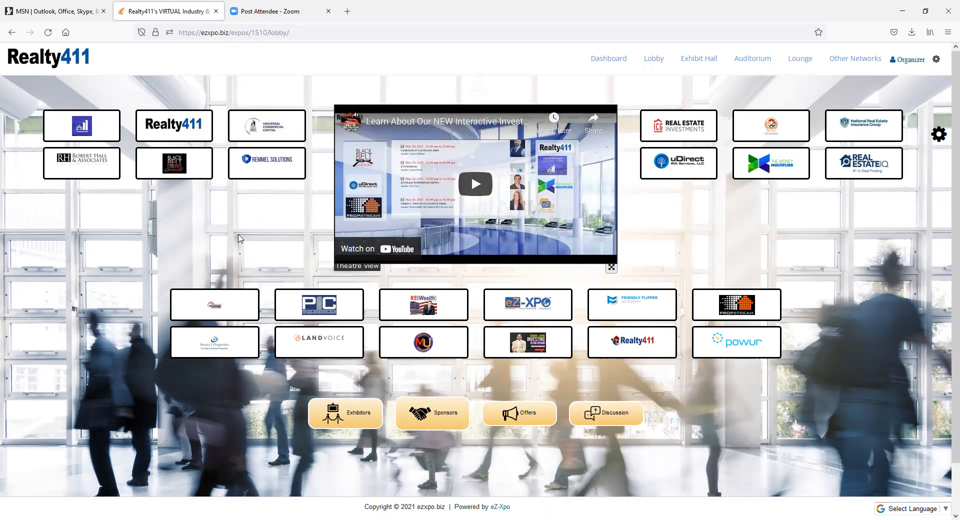
{"action": "mouse_move", "coordinate": [277, 227]}
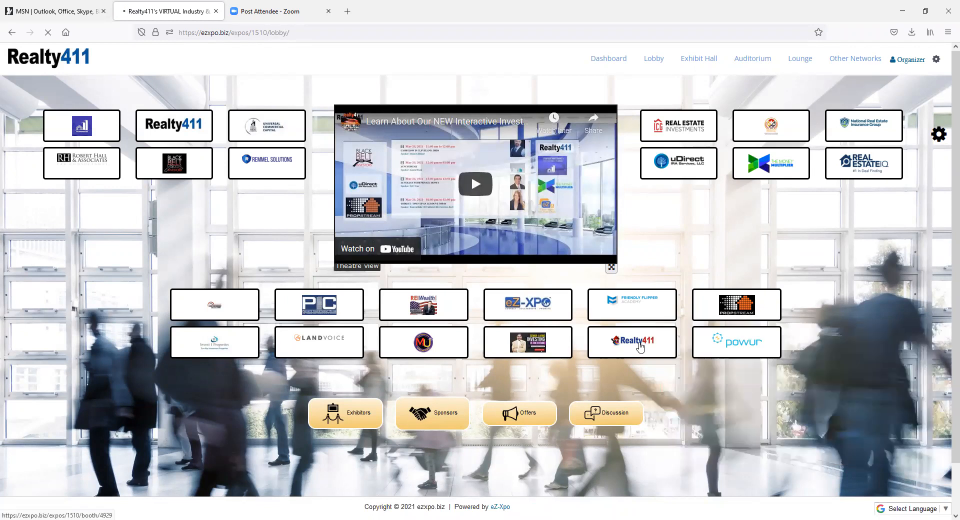
Enter the Realty411 booth from its logo tile in the exhibit hall.
{"action": "left_click", "coordinate": [631, 341]}
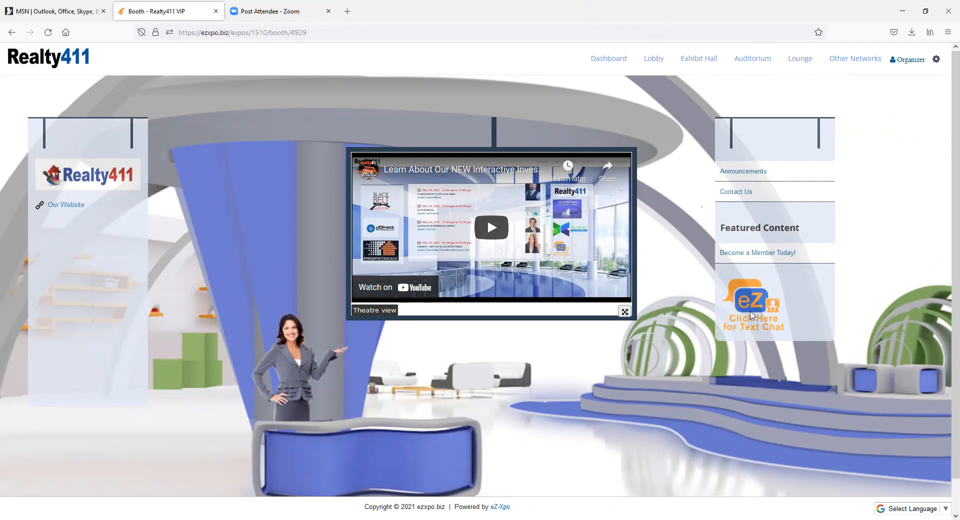
{"action": "mouse_move", "coordinate": [736, 195]}
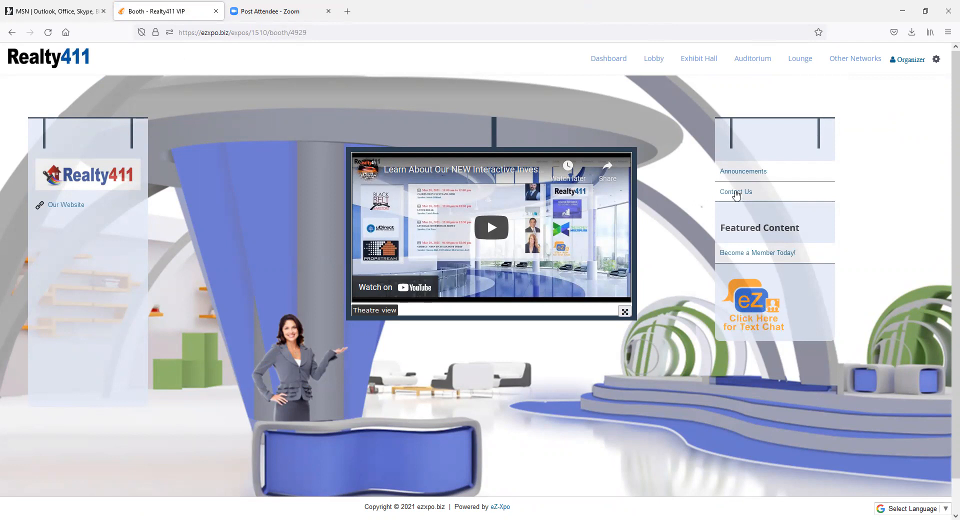
{"action": "mouse_move", "coordinate": [73, 171]}
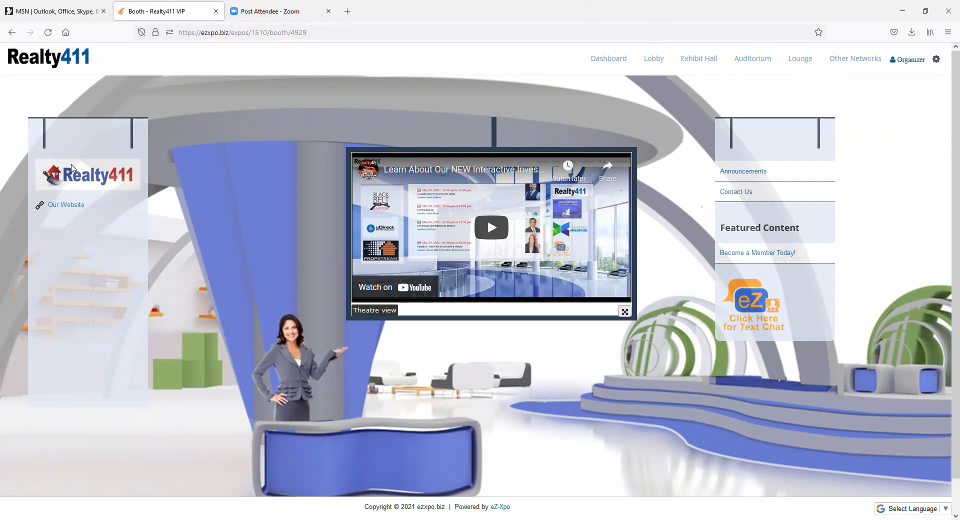
{"action": "mouse_move", "coordinate": [328, 256]}
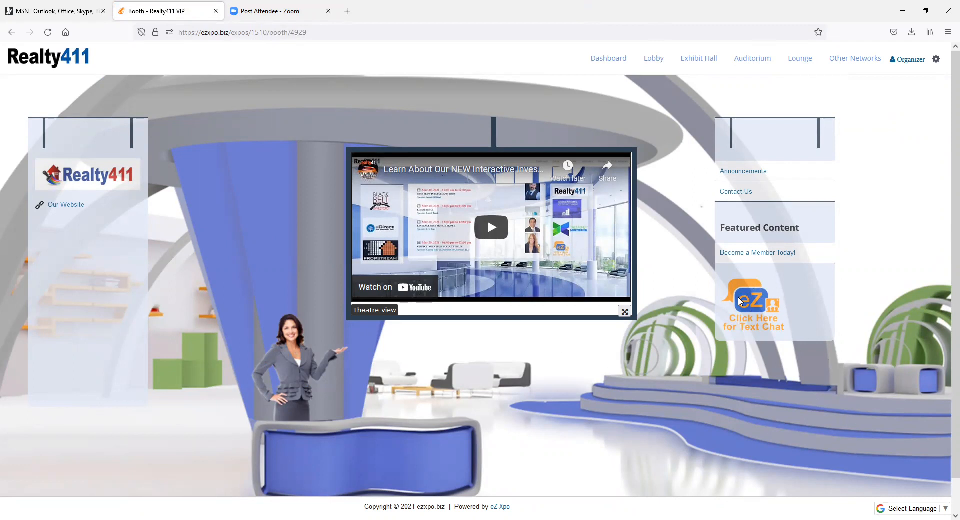
{"action": "mouse_move", "coordinate": [770, 297]}
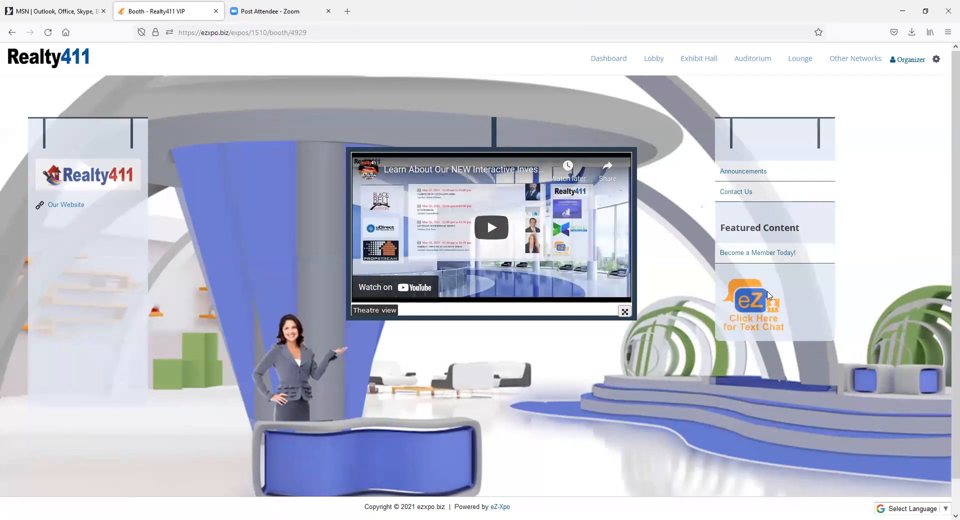
Leave the Realty411 booth for the Auditorium's Brad Blazar session.
{"action": "left_click", "coordinate": [753, 58]}
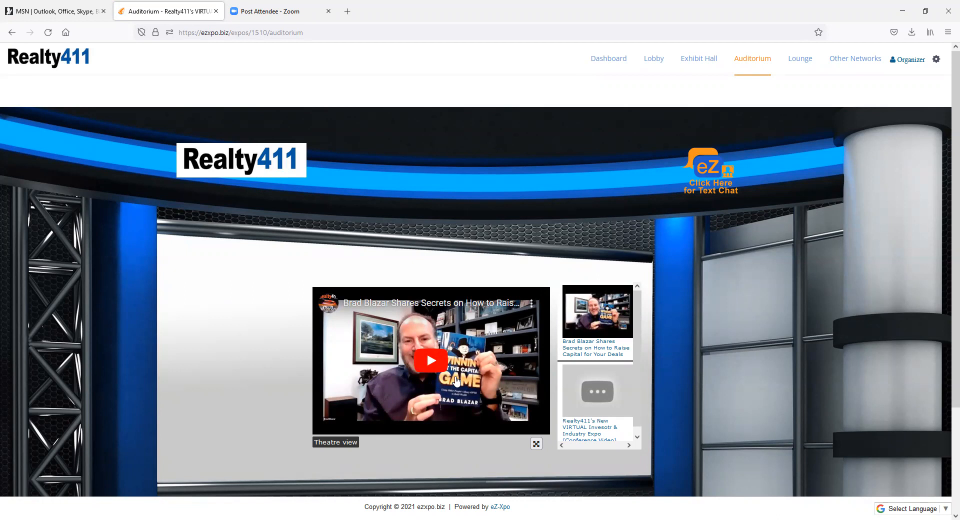
{"action": "mouse_move", "coordinate": [474, 323]}
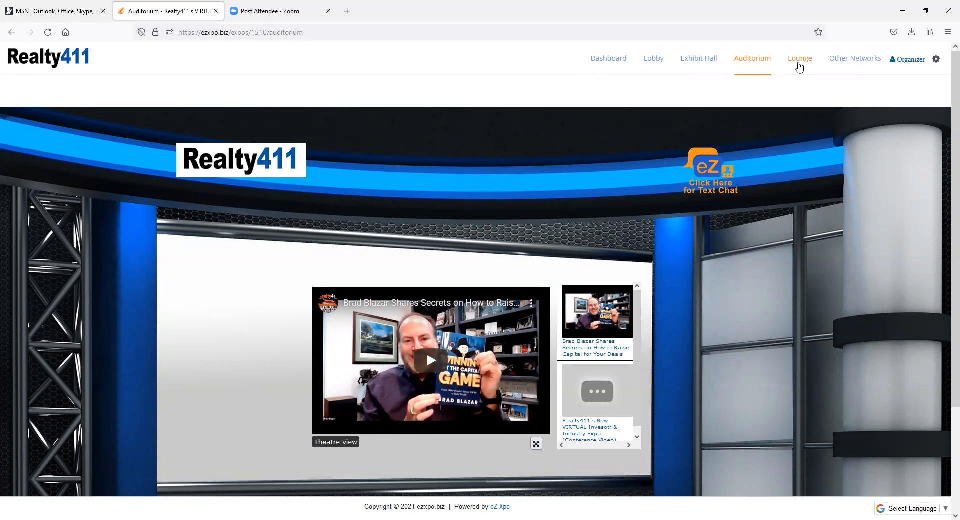
Head from the Brad Blazar auditorium stage to the networking Lounge.
{"action": "left_click", "coordinate": [801, 58]}
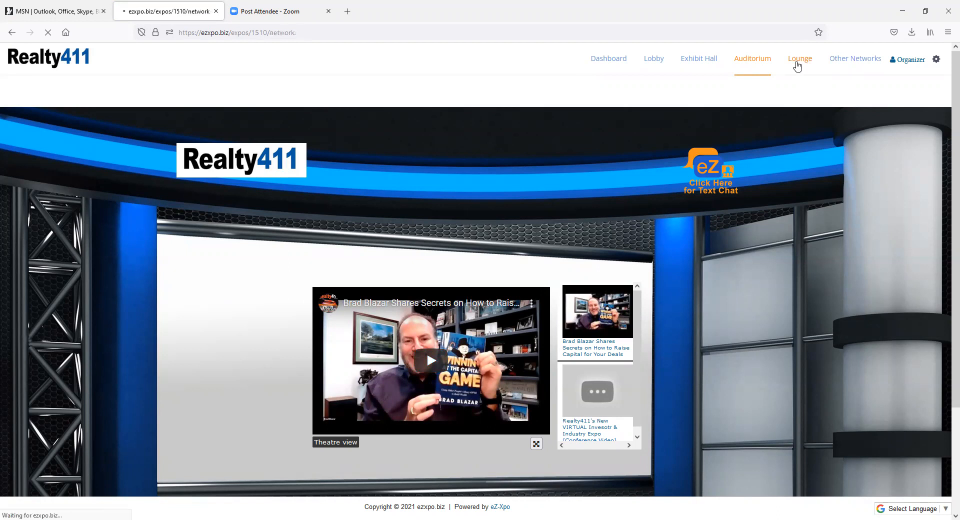
Revisit the Lounge tweet feed, then reload the Lobby session schedule.
{"action": "left_click", "coordinate": [800, 59]}
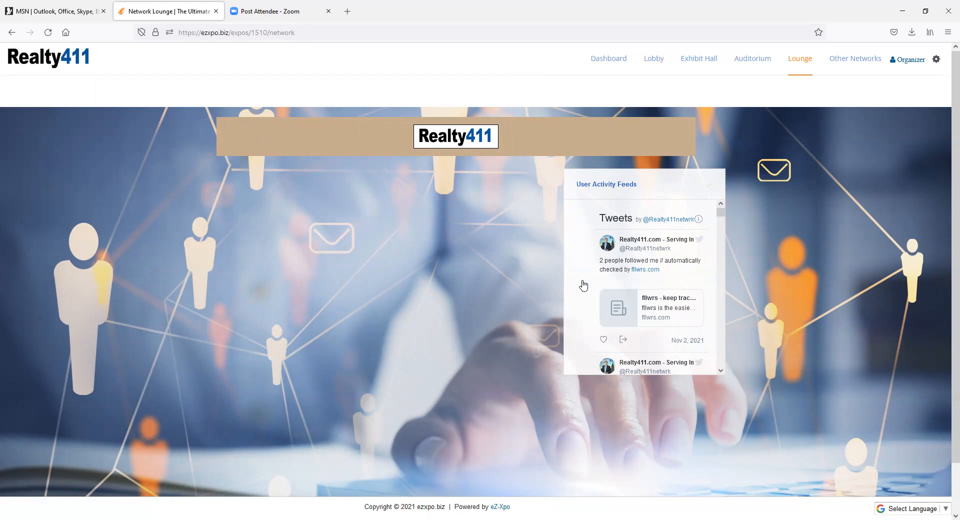
{"action": "mouse_move", "coordinate": [667, 62]}
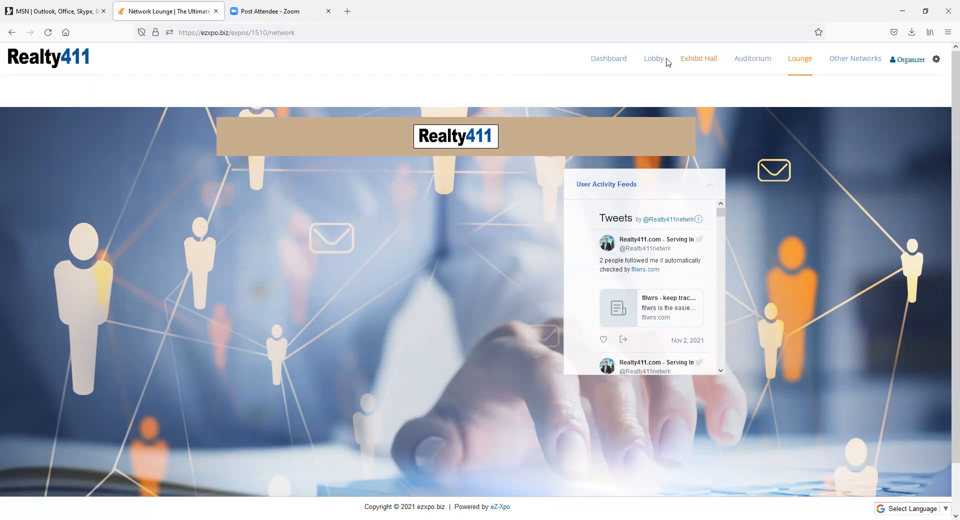
{"action": "left_click", "coordinate": [653, 58]}
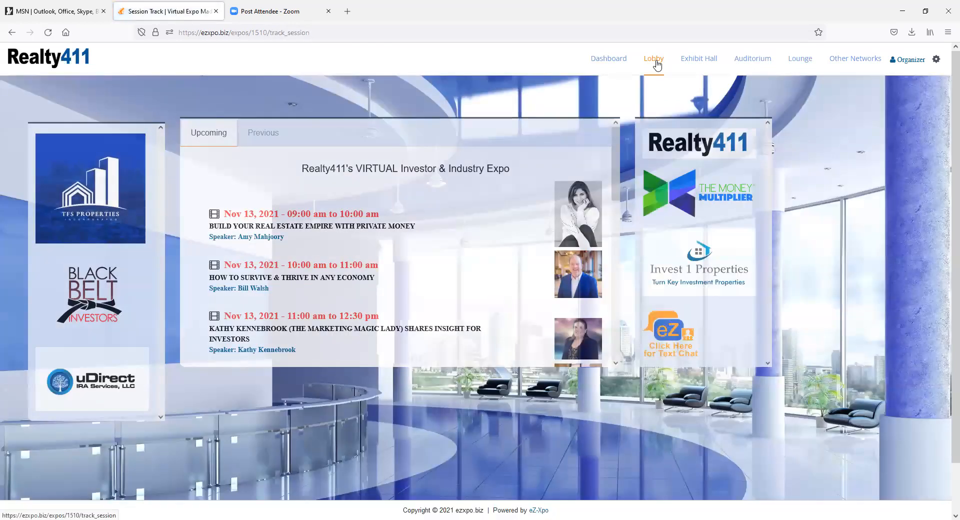
{"action": "left_click", "coordinate": [653, 58]}
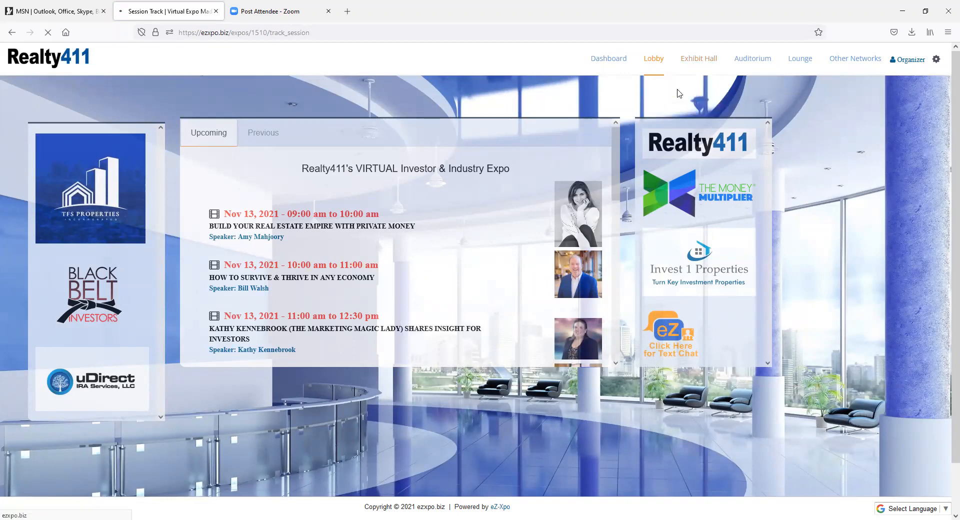
Visit the main hall's exhibitor logos and intro video, then return to the Lobby schedule.
{"action": "left_click", "coordinate": [653, 58]}
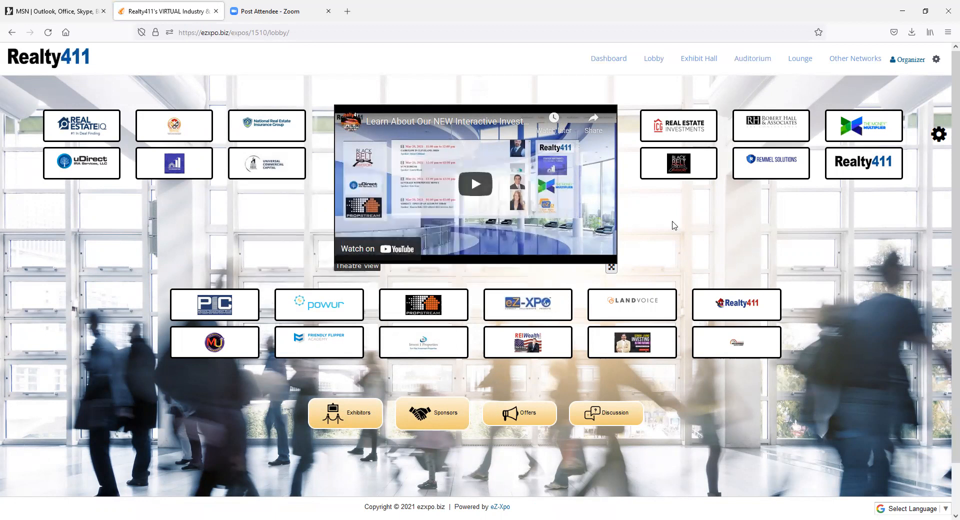
{"action": "mouse_move", "coordinate": [248, 229]}
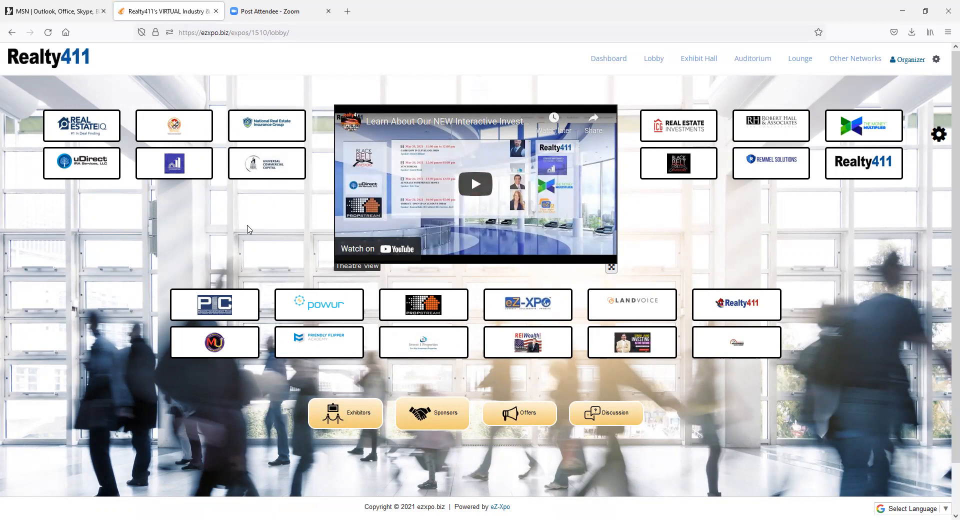
{"action": "mouse_move", "coordinate": [670, 48]}
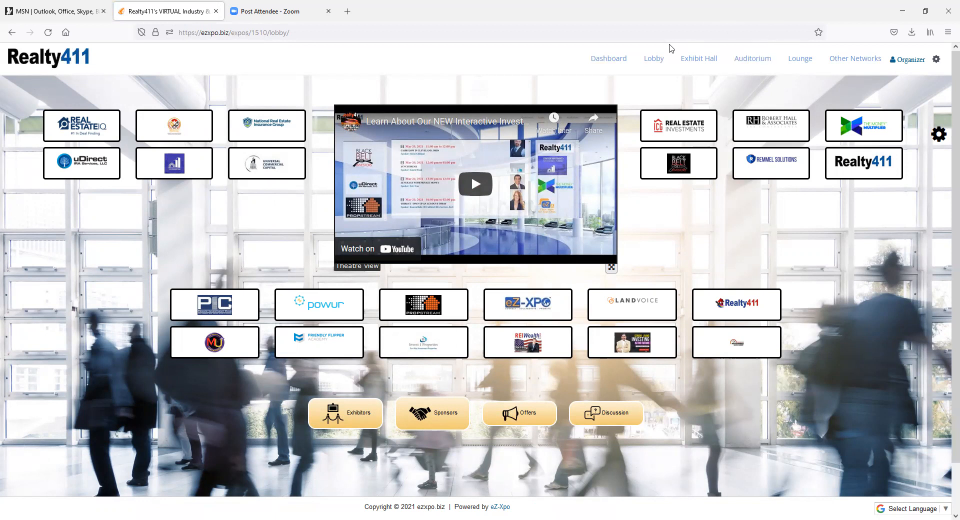
{"action": "left_click", "coordinate": [653, 58]}
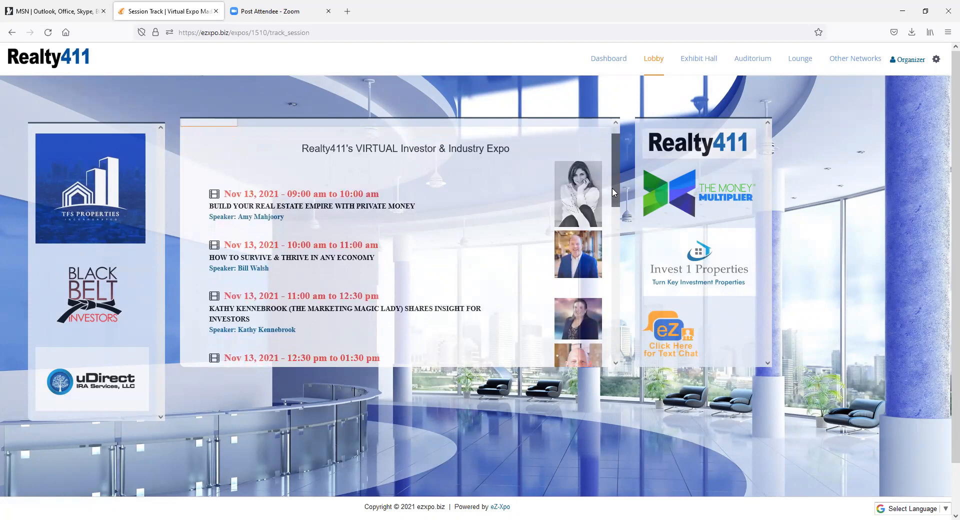
Scroll the Nov 13 schedule to the 12:30–1:30 pm Money Multiplier talk by Brent Kessler.
{"action": "scroll", "scroll_direction": "down", "scroll_amount": 3}
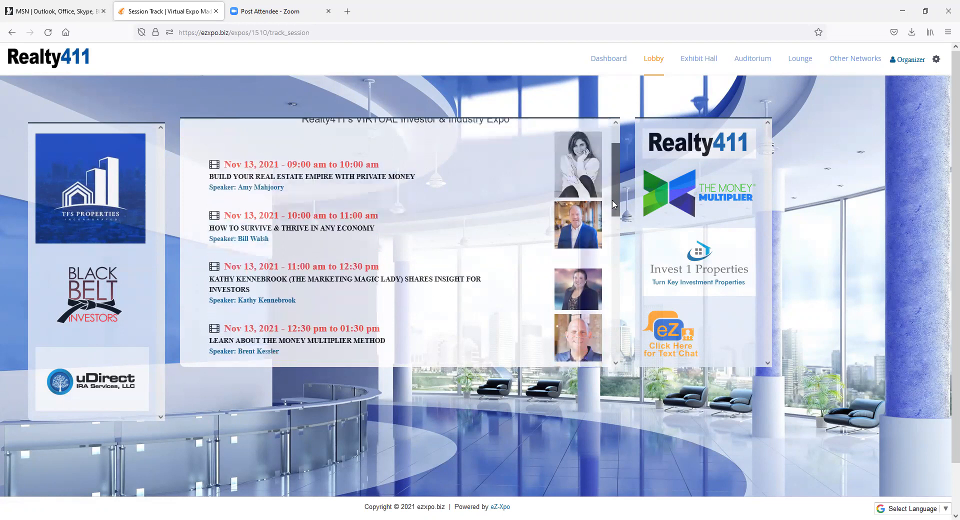